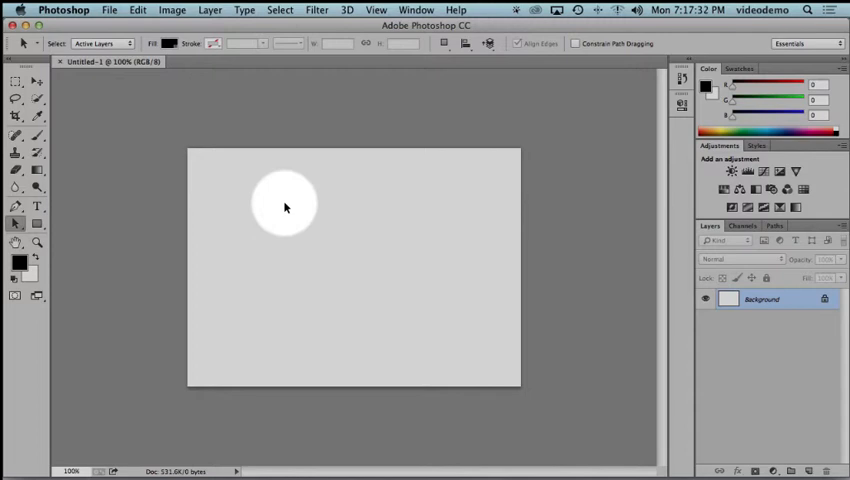
- Toggle the rulers off and on with Cmd+R, leaving them visible along the document edges
{"action": "key", "text": "cmd"}
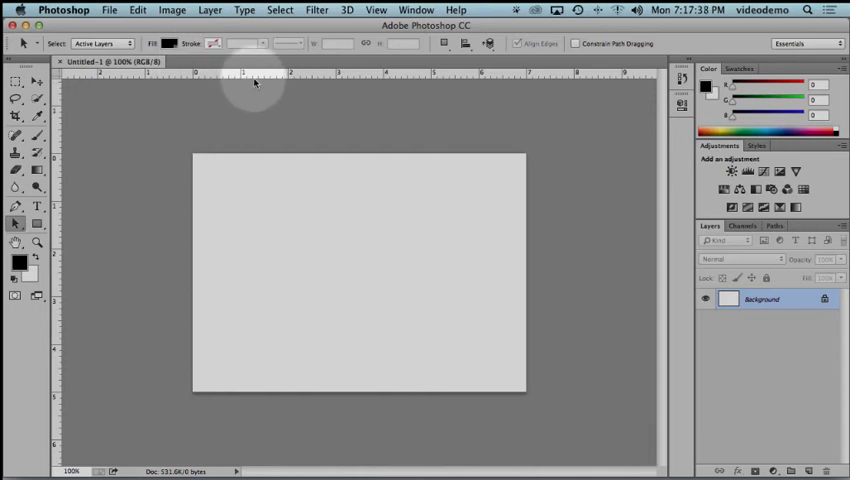
{"action": "mouse_move", "coordinate": [58, 188]}
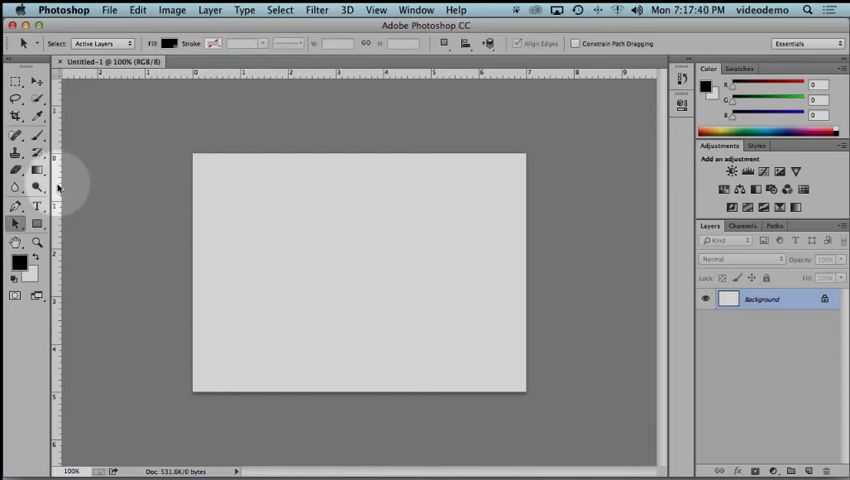
{"action": "mouse_move", "coordinate": [190, 167]}
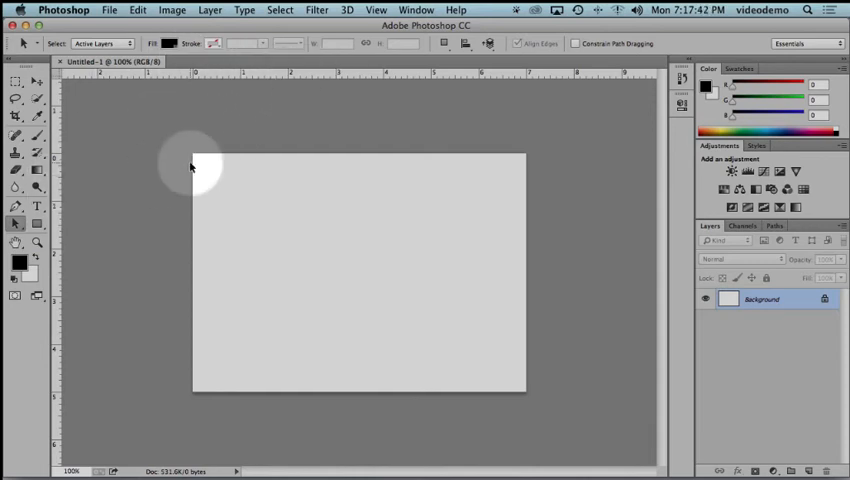
{"action": "key", "text": "cmd"}
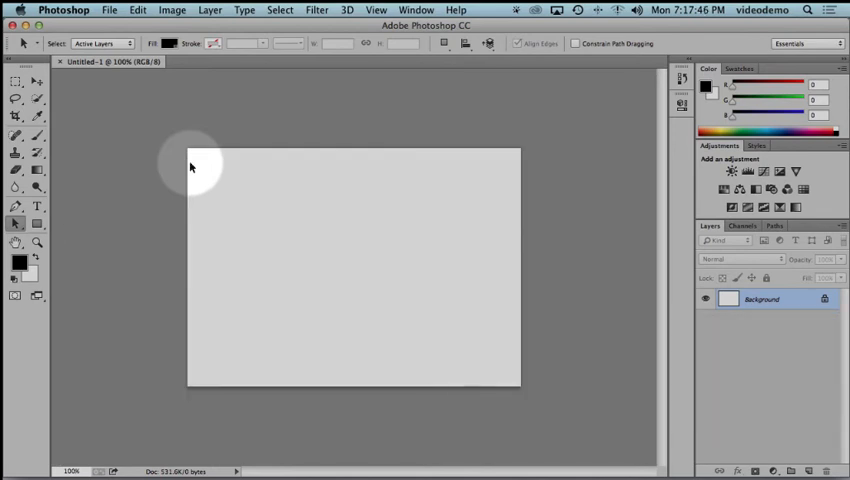
{"action": "key", "text": "cmd+r"}
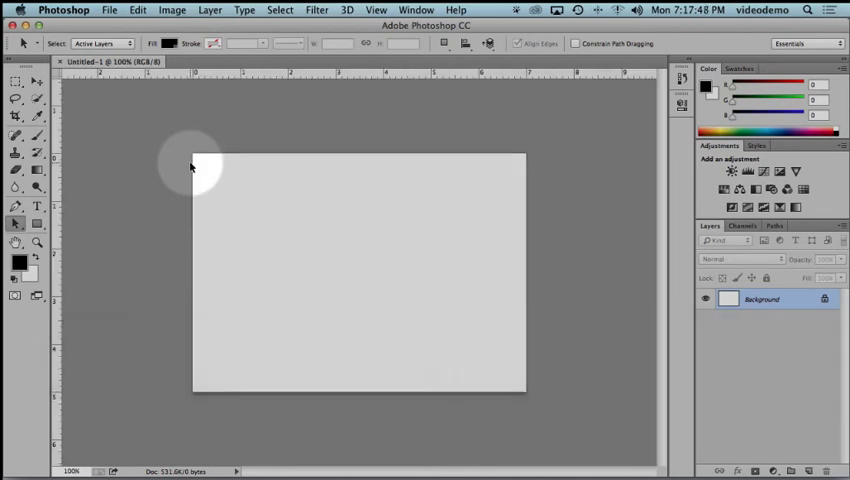
{"action": "key", "text": "cmd+r"}
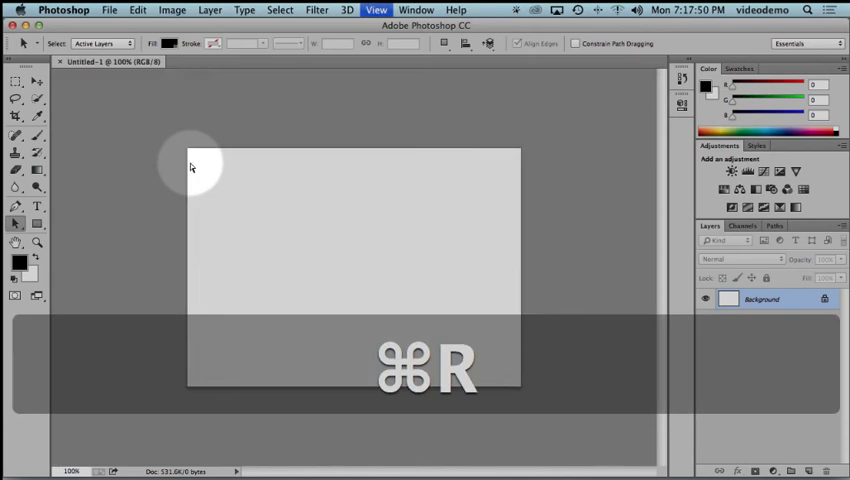
{"action": "key", "text": "cmd+r"}
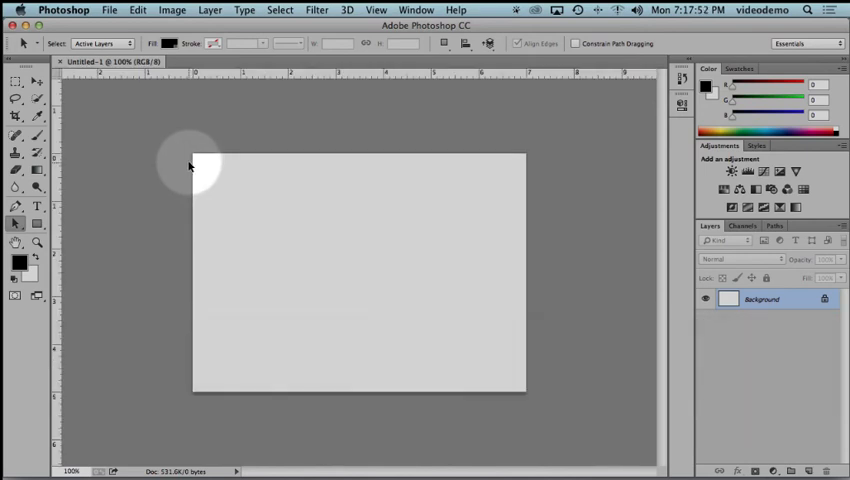
{"action": "mouse_move", "coordinate": [195, 78]}
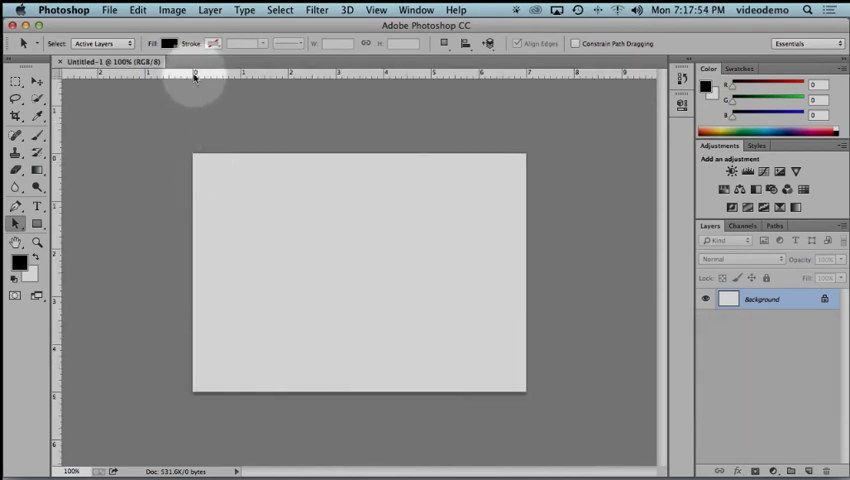
{"action": "mouse_move", "coordinate": [193, 160]}
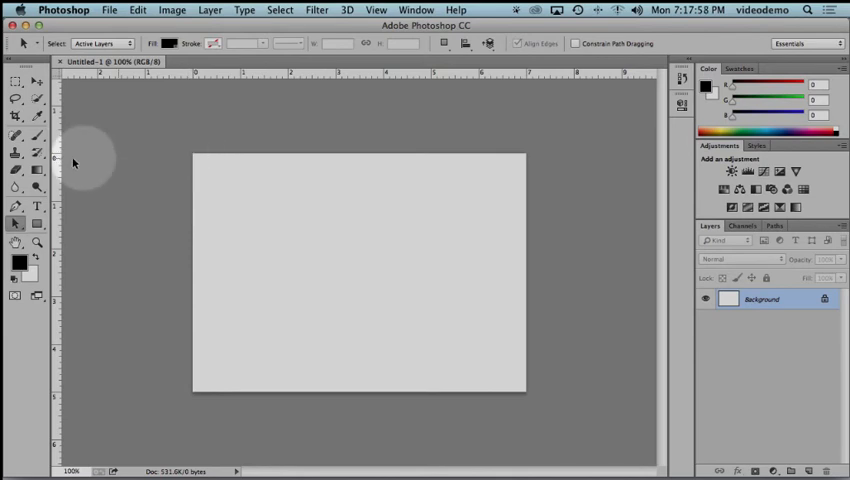
{"action": "mouse_move", "coordinate": [175, 172]}
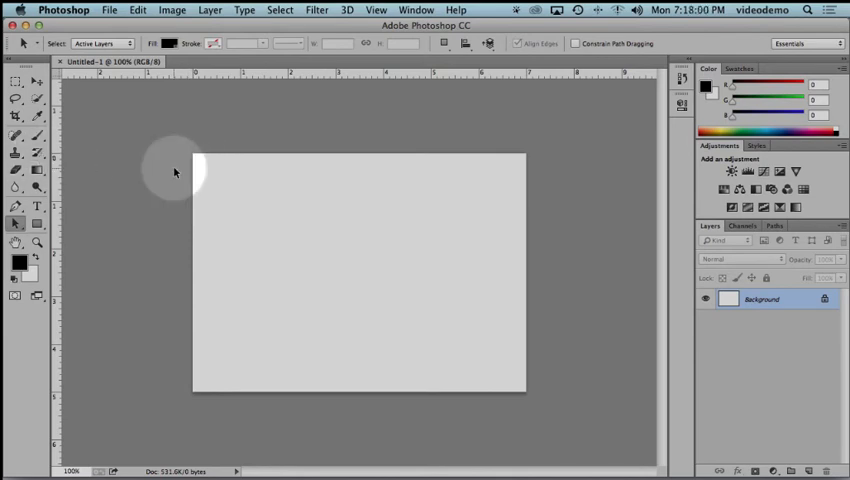
{"action": "mouse_move", "coordinate": [210, 160]}
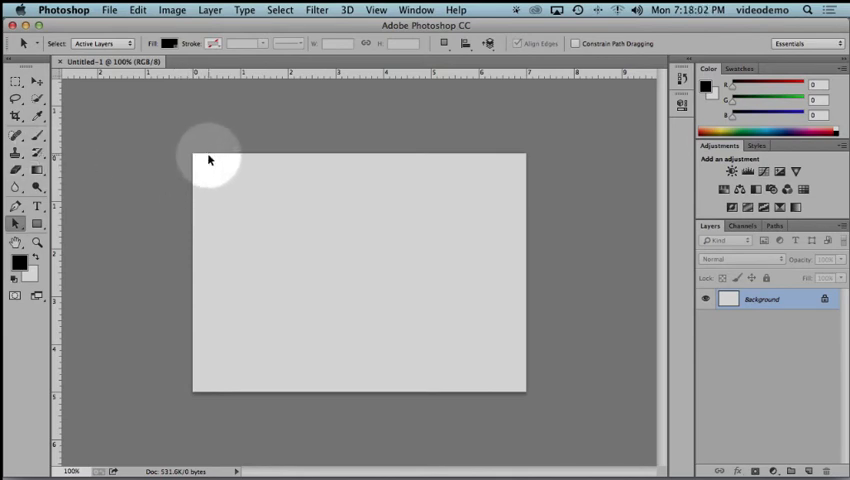
{"action": "mouse_move", "coordinate": [185, 83]}
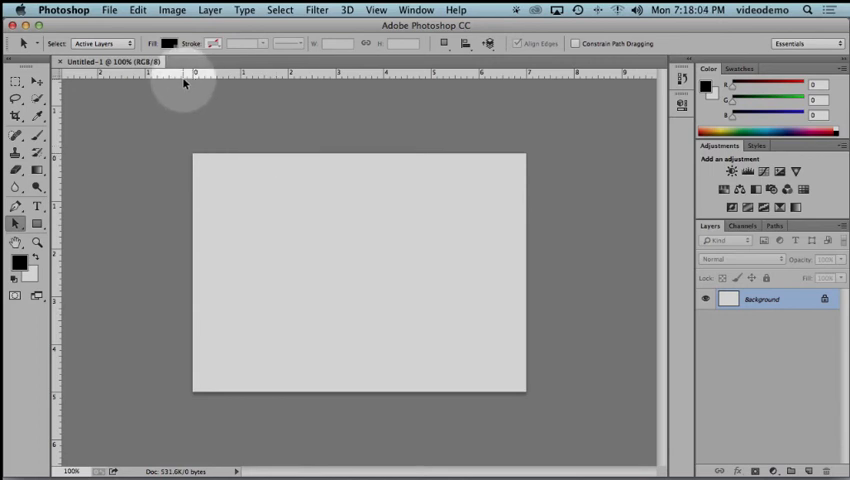
{"action": "mouse_move", "coordinate": [528, 78]}
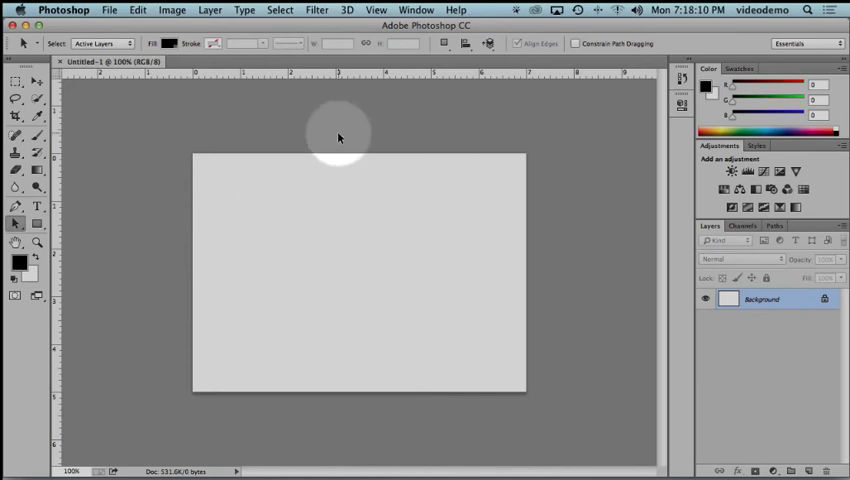
{"action": "mouse_move", "coordinate": [366, 77]}
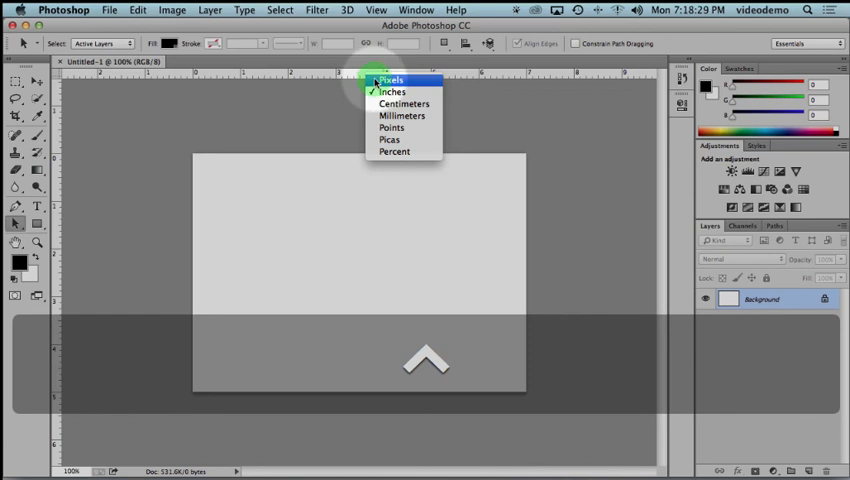
- Choose Pixels from the ruler's units menu instead of inches
{"action": "left_click", "coordinate": [390, 80]}
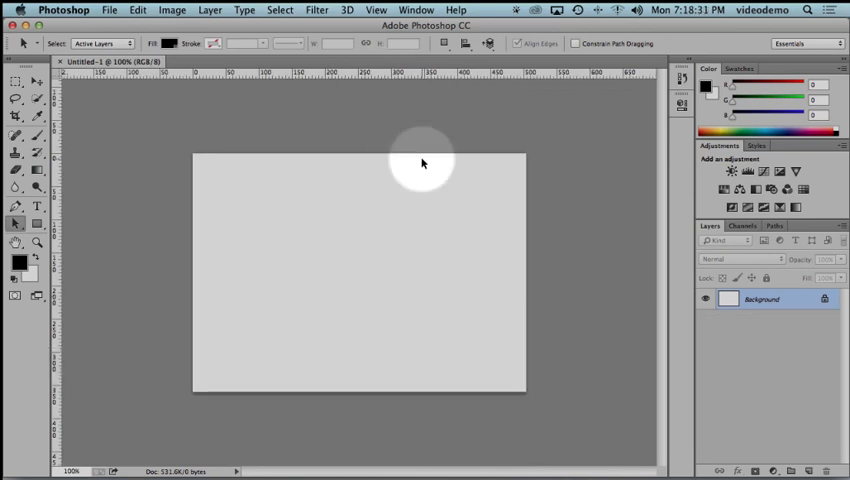